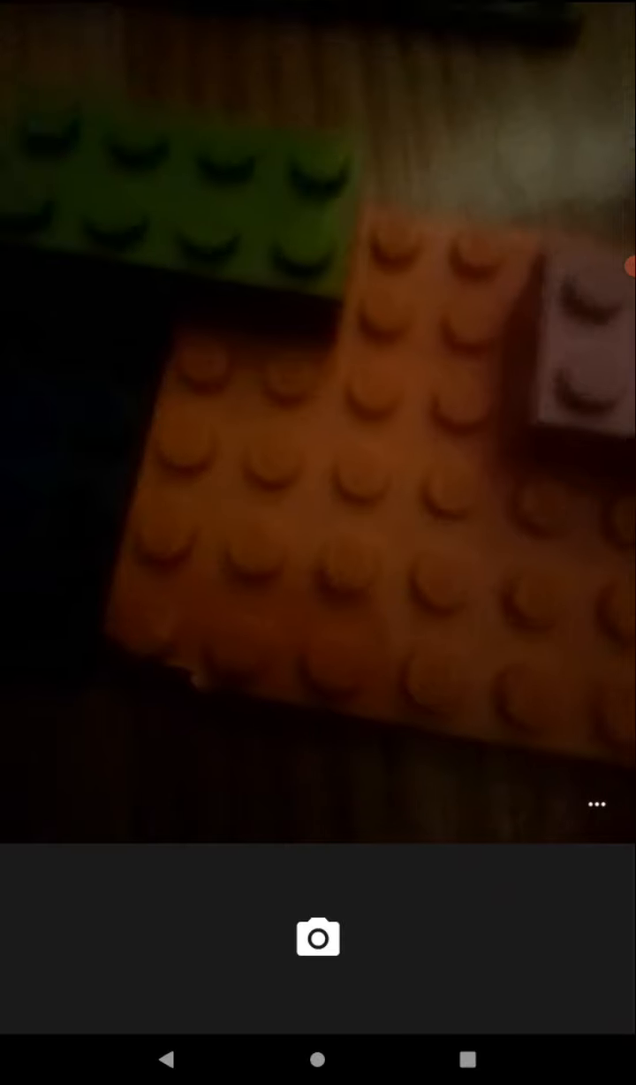
Set the camera focus on the orange Lego plate's studs below the green brick
left_click(315, 422)
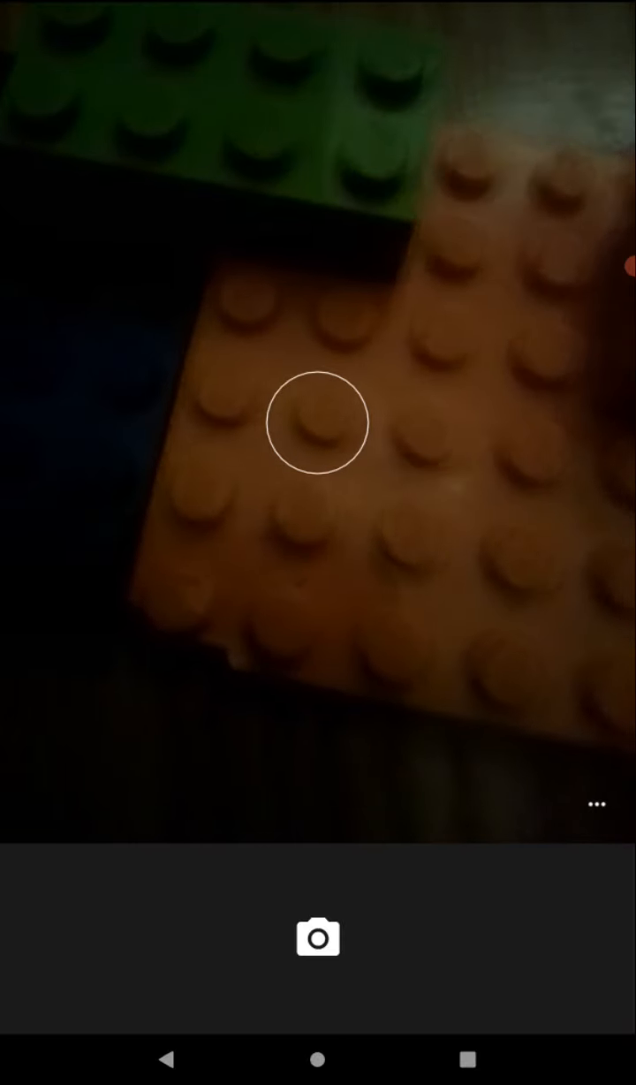